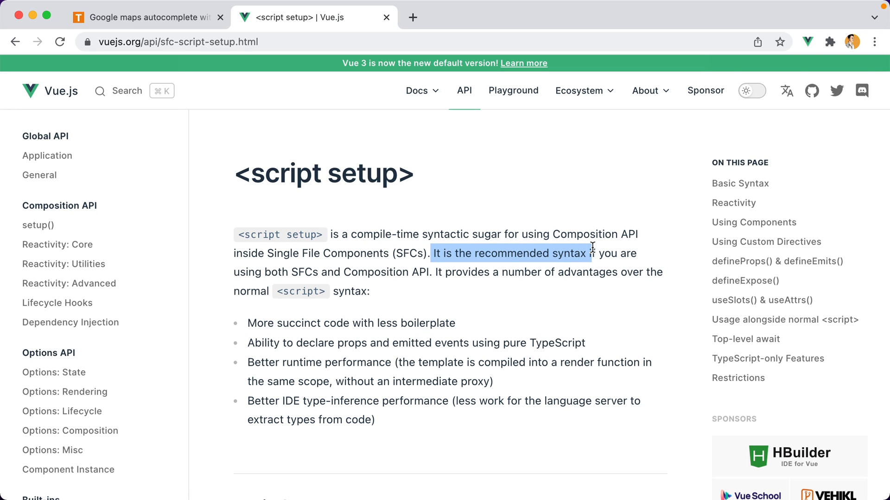
Step: Switch to VideoPlayer.vue and place the folded <script> block above <template>
double_click(415, 323)
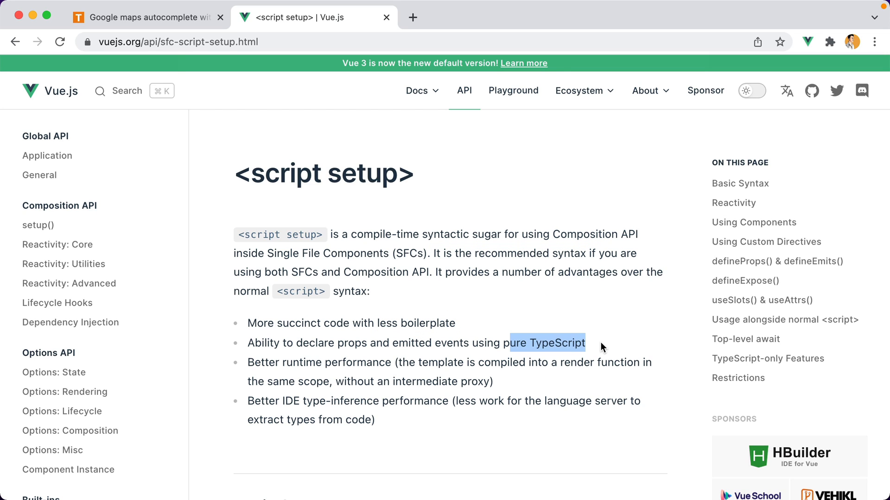
mouse_move(405, 359)
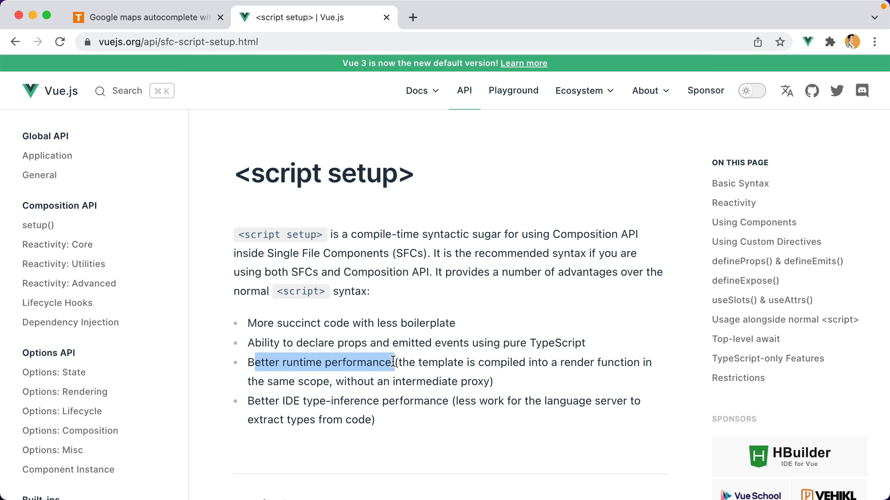
mouse_move(147, 26)
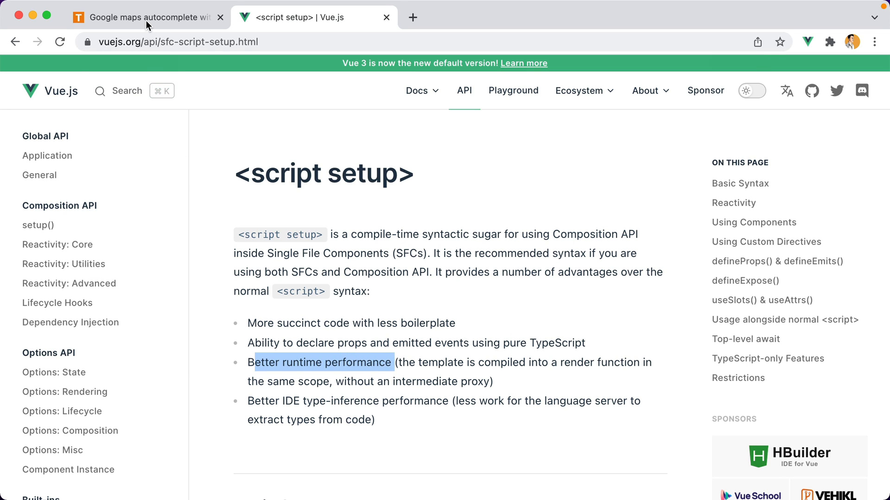
click(142, 17)
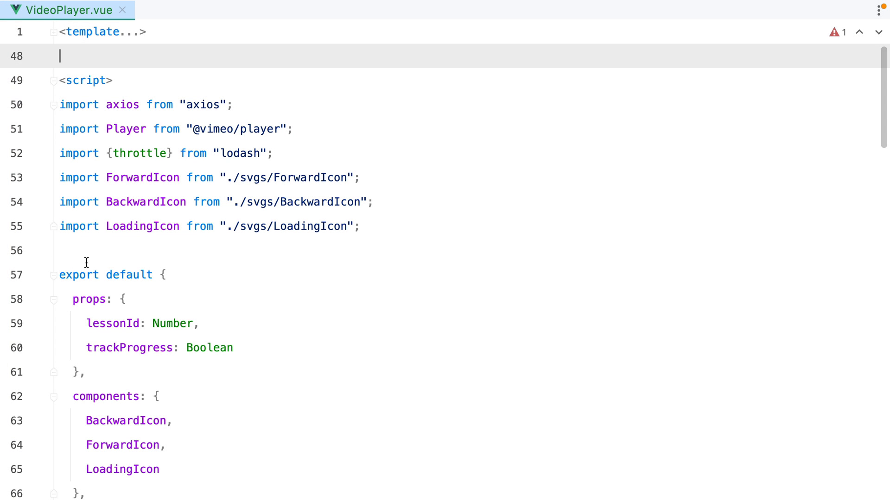
click(297, 421)
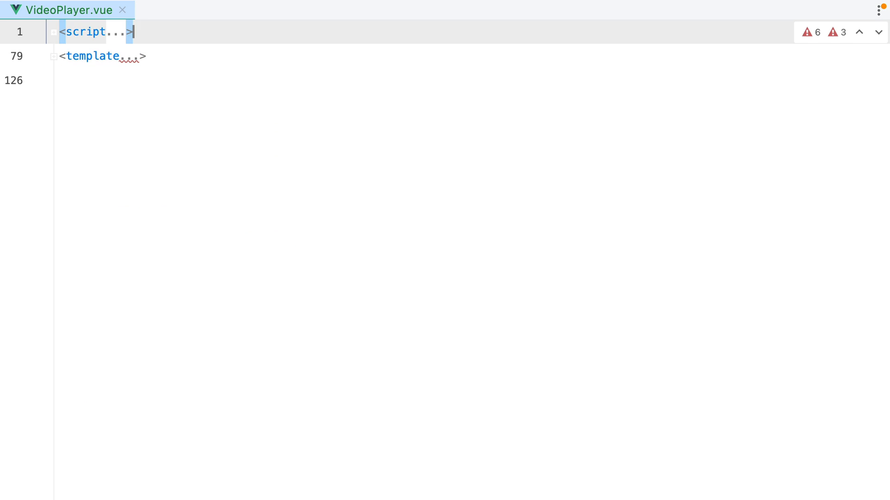
Step: Add setup to the script tag, then declare props via defineProps plus speedIndex, player, speedOptions refs
click(53, 32)
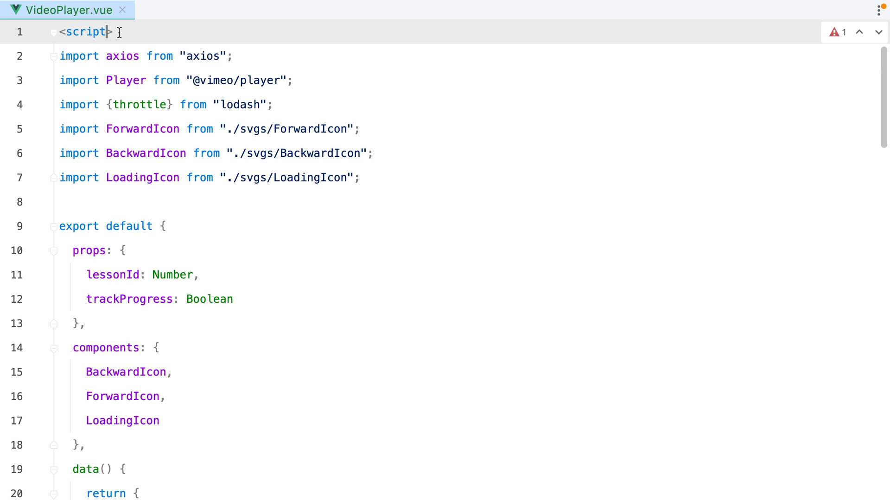
text(setup)
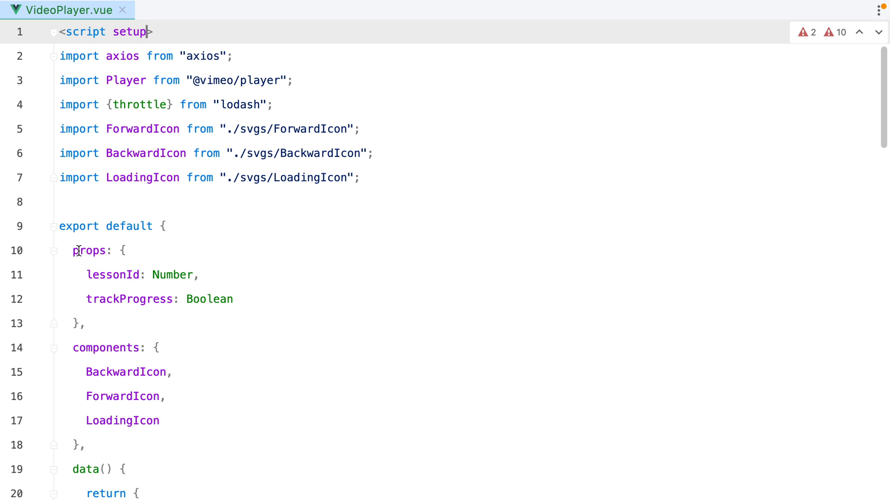
key(Enter)
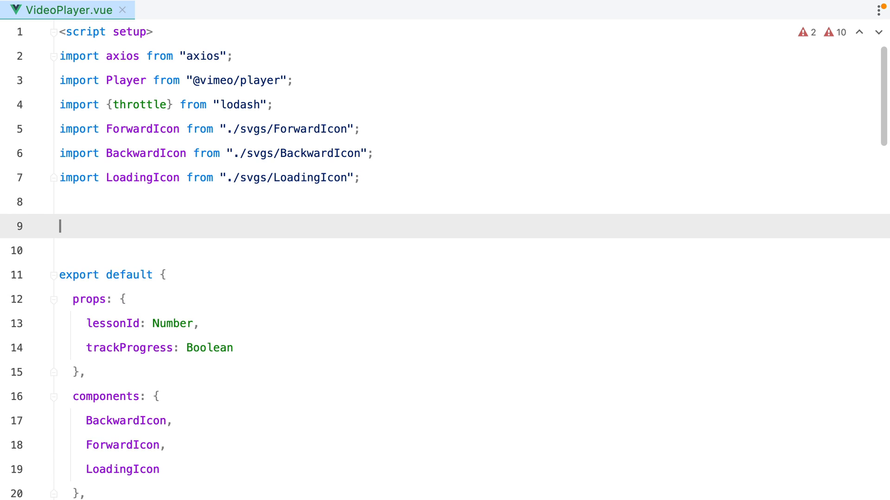
text(const props = defineProps({)
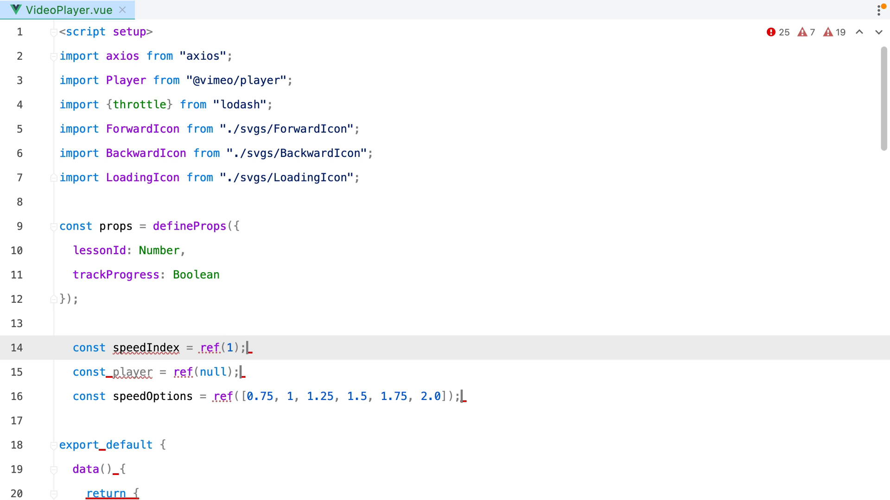
Step: Lift the localStorage speed check out of created() to top level, assigning speedIndex.value
scroll(up, 3)
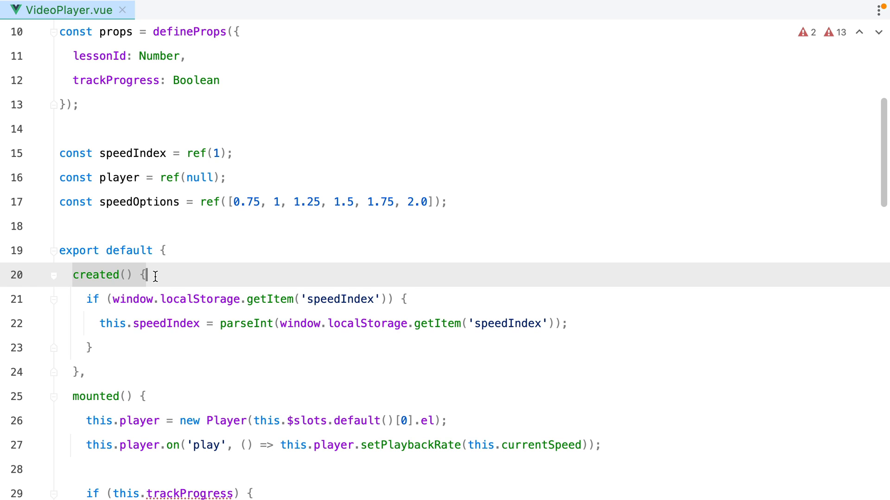
click(88, 299)
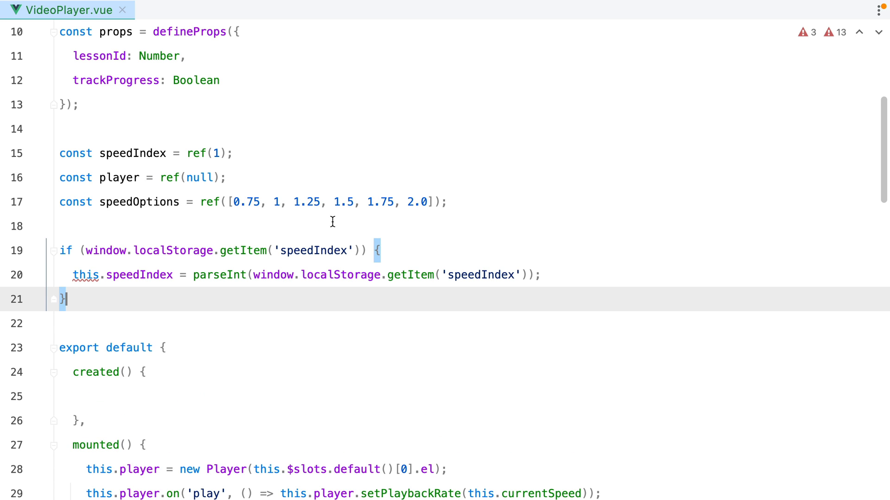
click(163, 276)
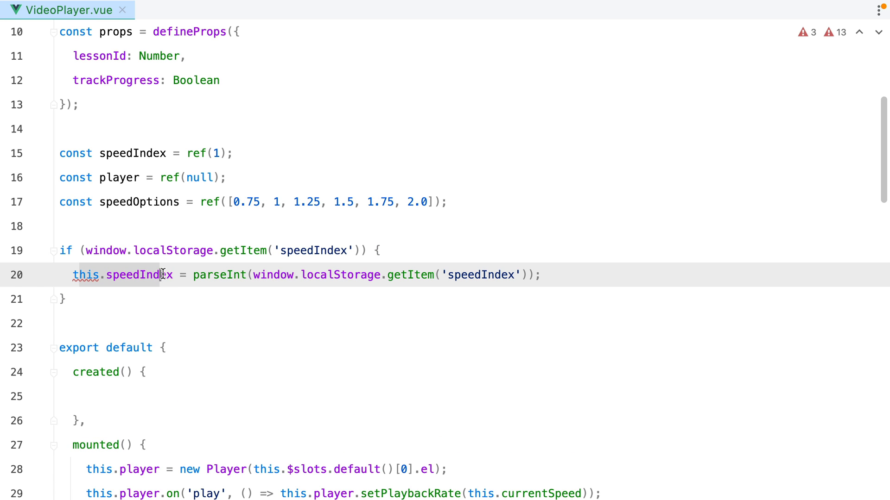
double_click(139, 275)
text(.value)
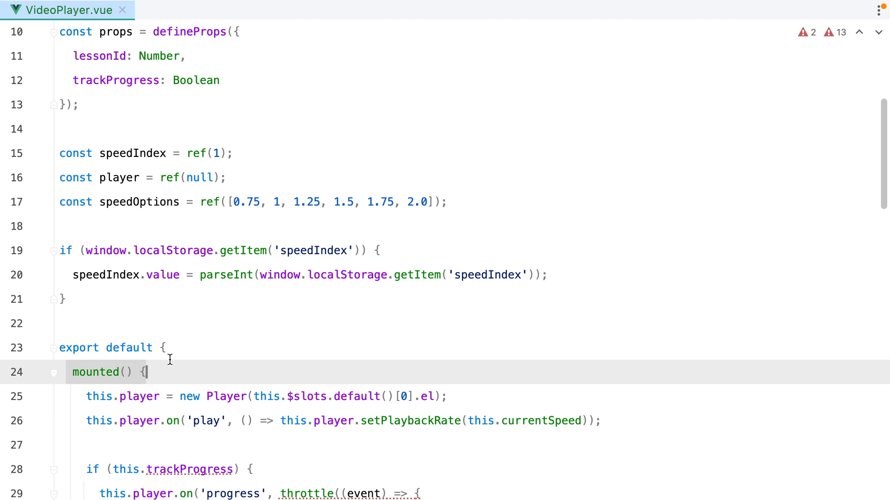
Step: Add a top-level onMounted that creates player.value as new Player from useSlots()
key(enter)
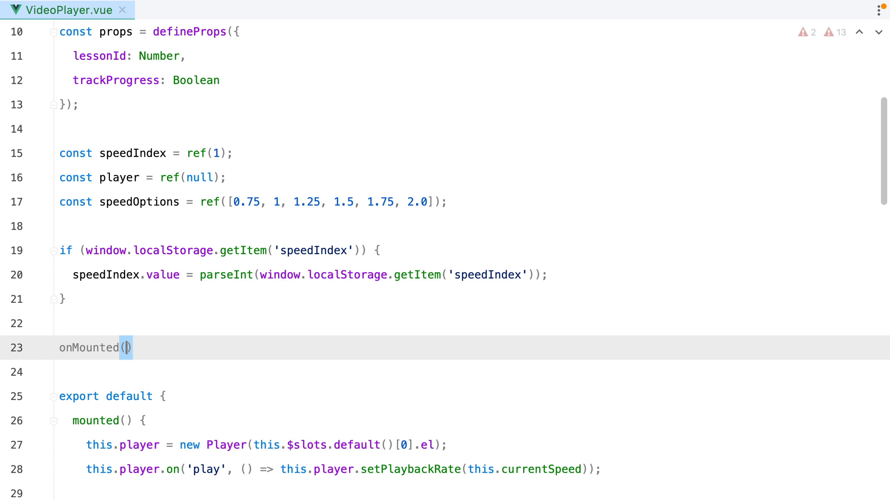
text(() => {)
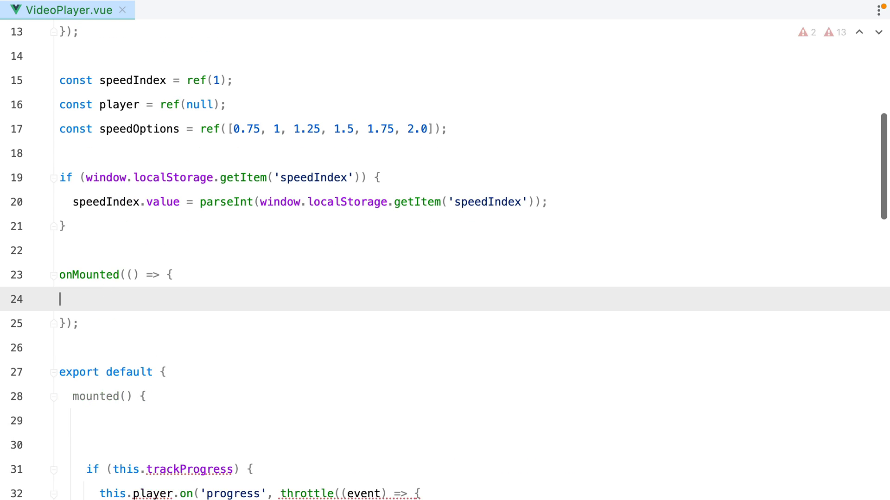
text(this.player = new Player(this.$slots.default()[0].el);)
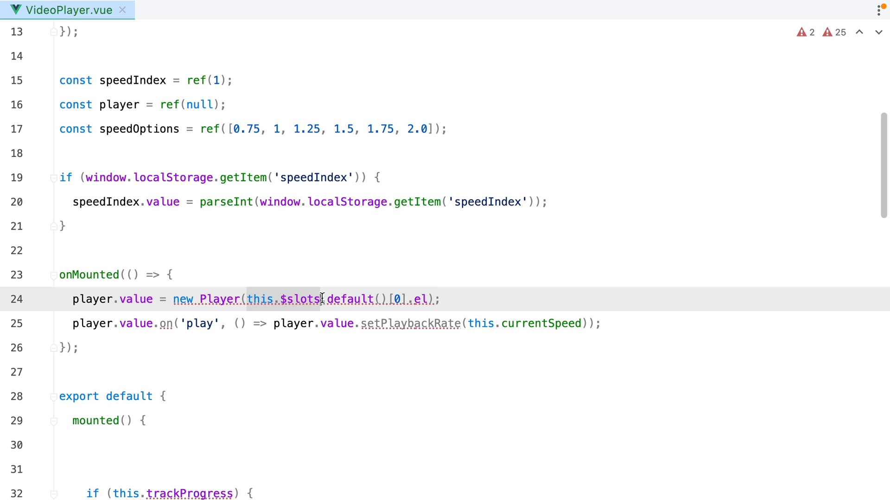
text(useL)
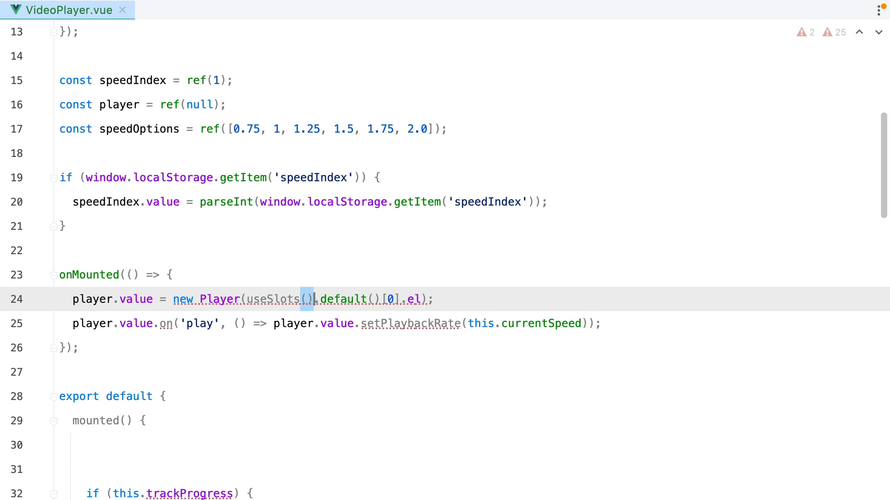
click(71, 280)
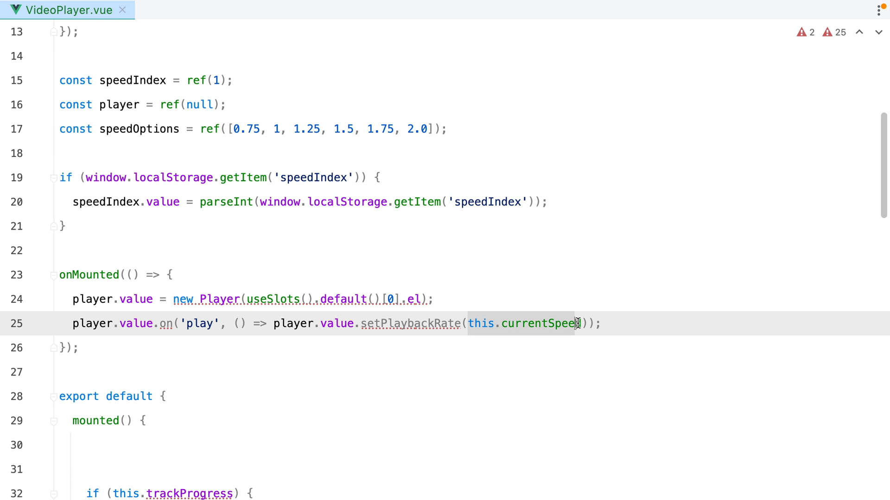
Step: Add a top-level currentSpeed computed and use currentSpeed.value in the play handler
scroll(down, 3)
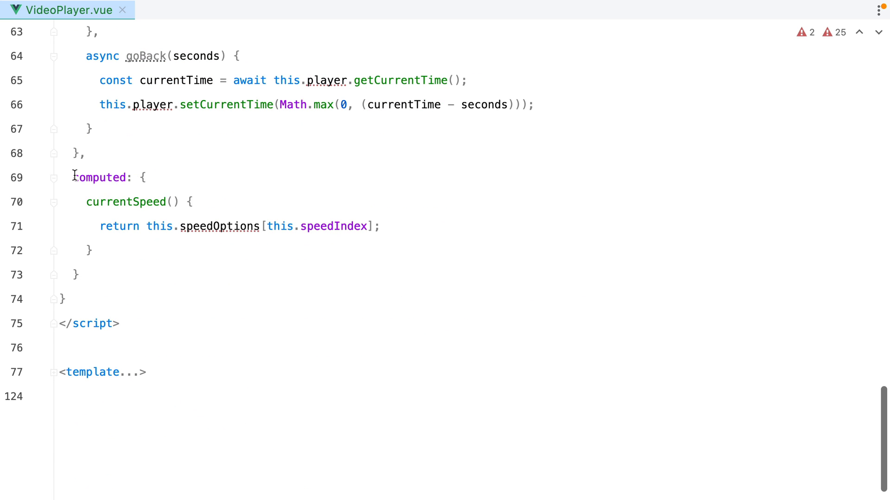
click(147, 225)
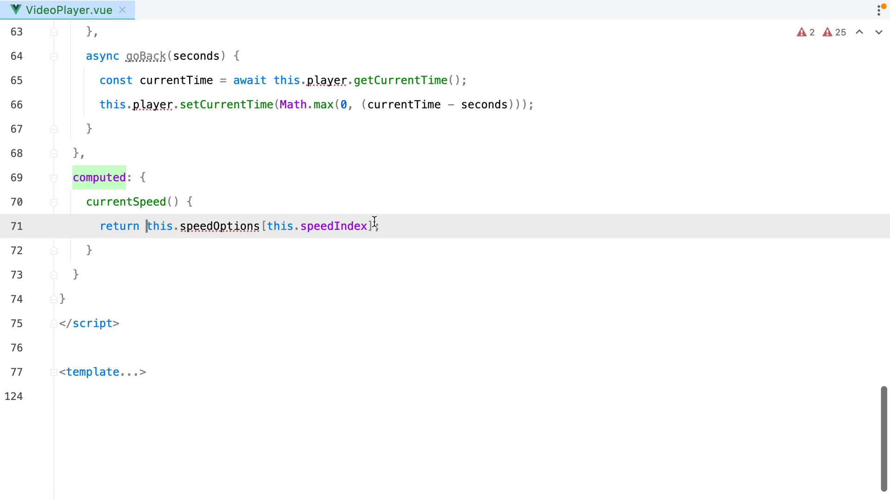
scroll(up, 3)
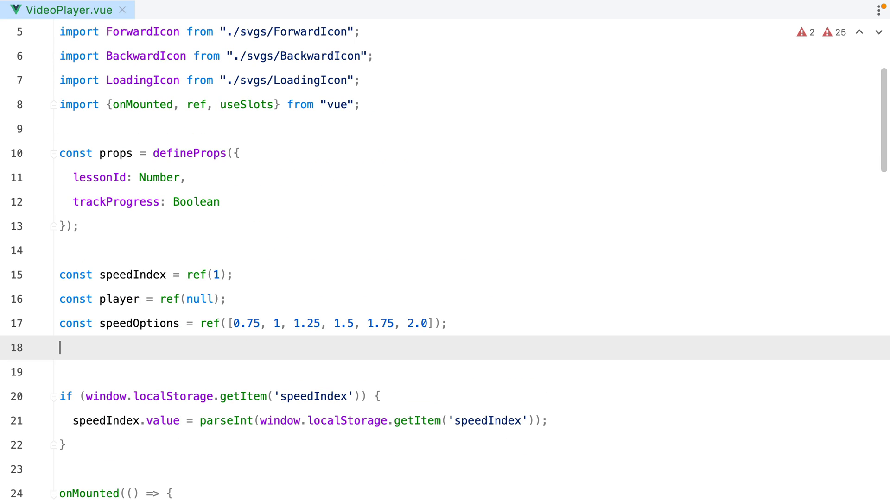
text(const currentSpeed =)
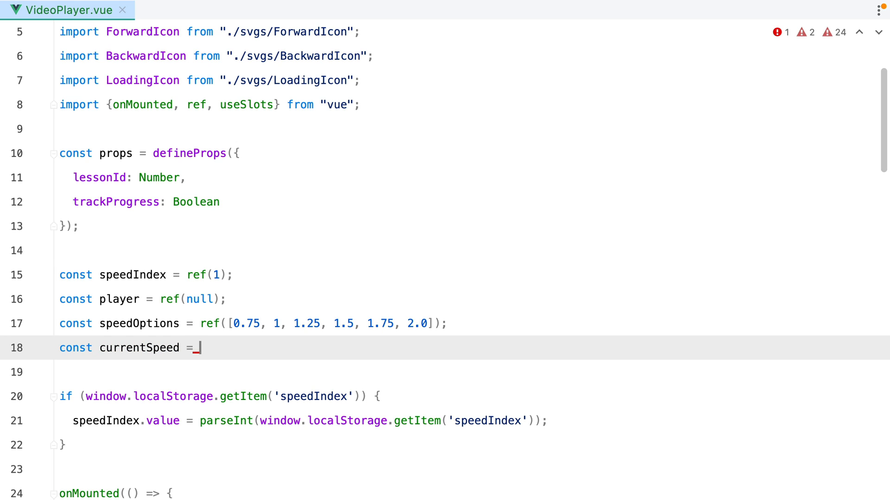
text(com)
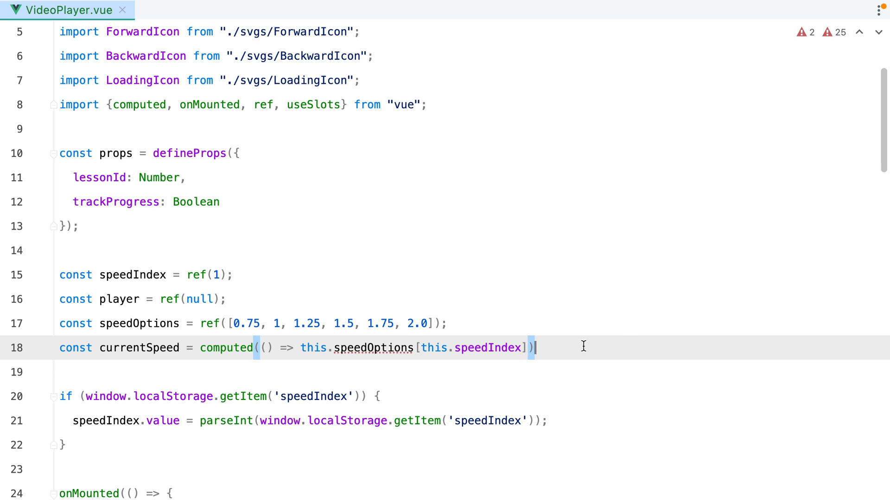
text(;)
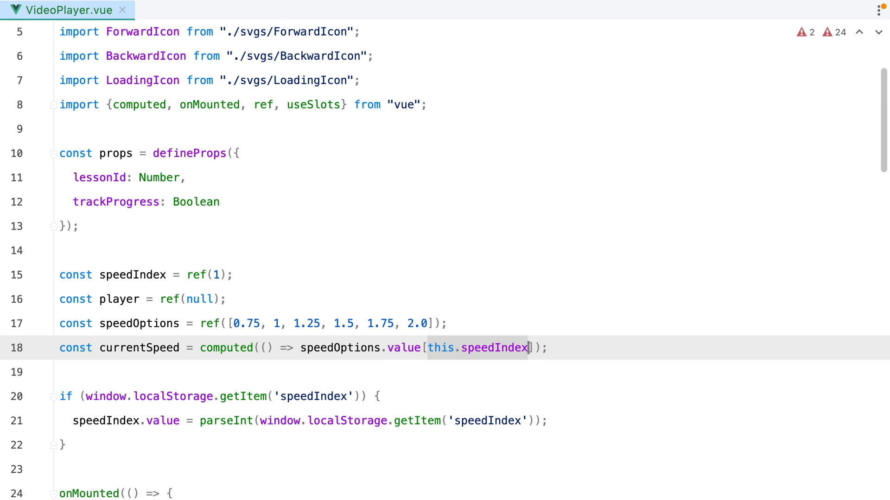
text(speedIndex.value)
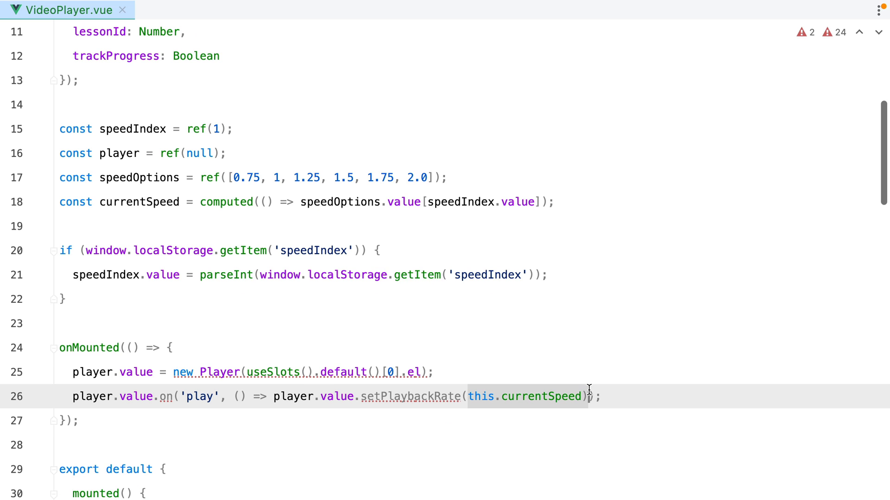
text(currentSpeed.value)
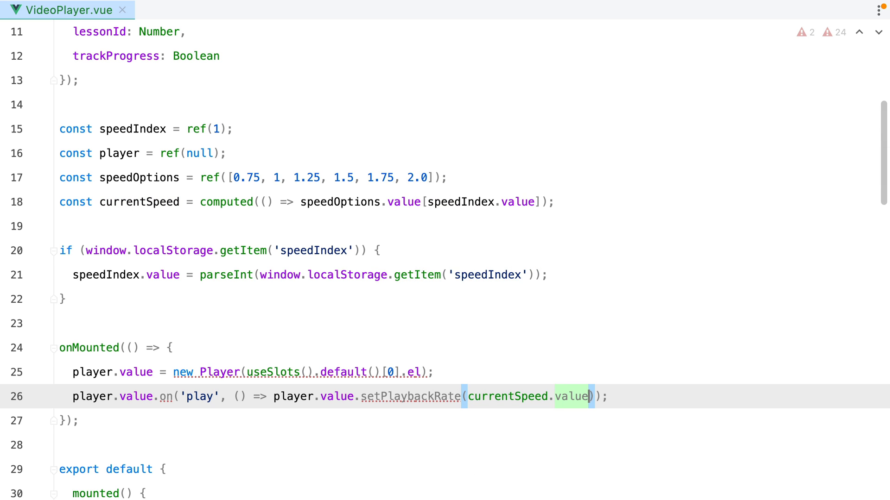
Step: Move trackProgress listeners into onMounted using props.trackProgress, props.lessonId, player.value; delete mounted()
scroll(down, 3)
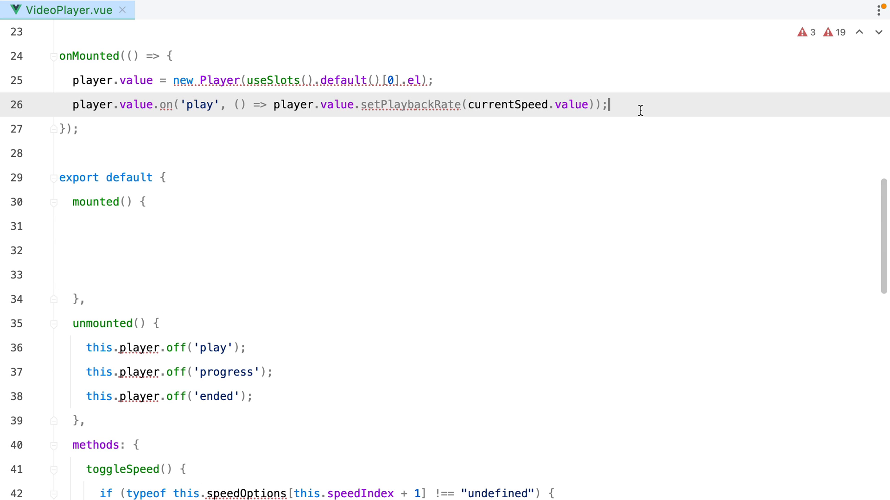
scroll(up, 3)
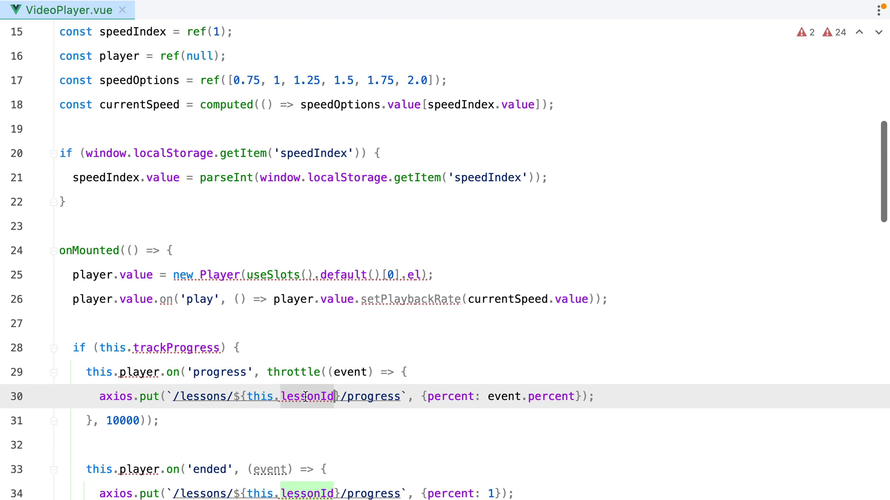
scroll(up, 3)
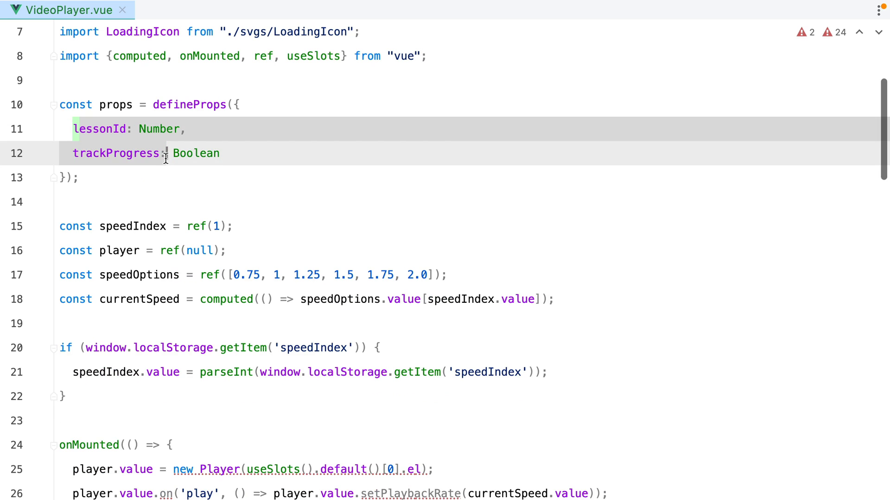
scroll(down, 3)
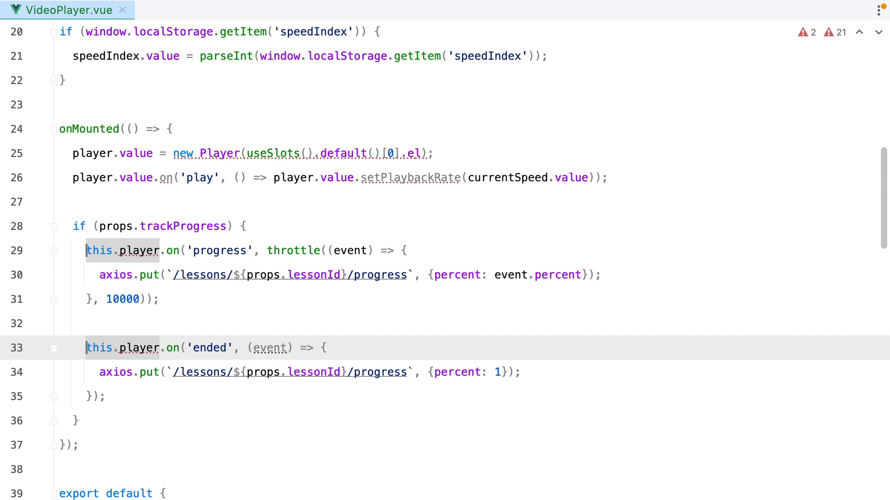
text(value)
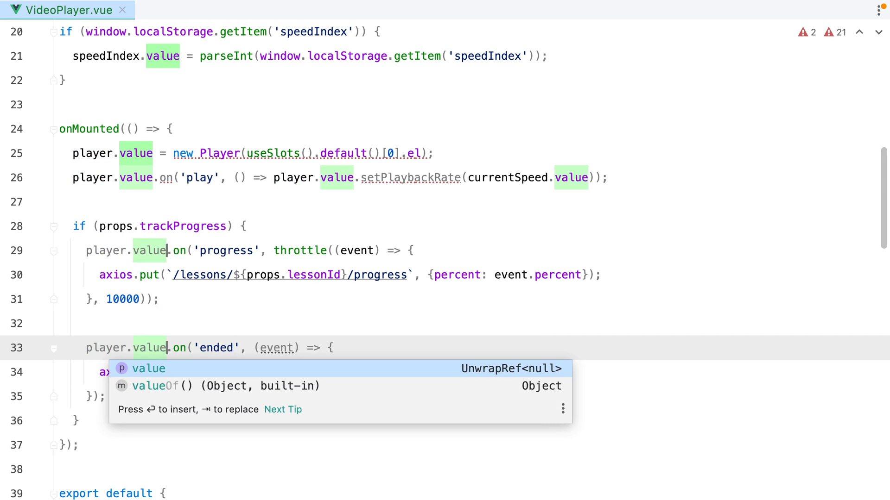
scroll(down, 3)
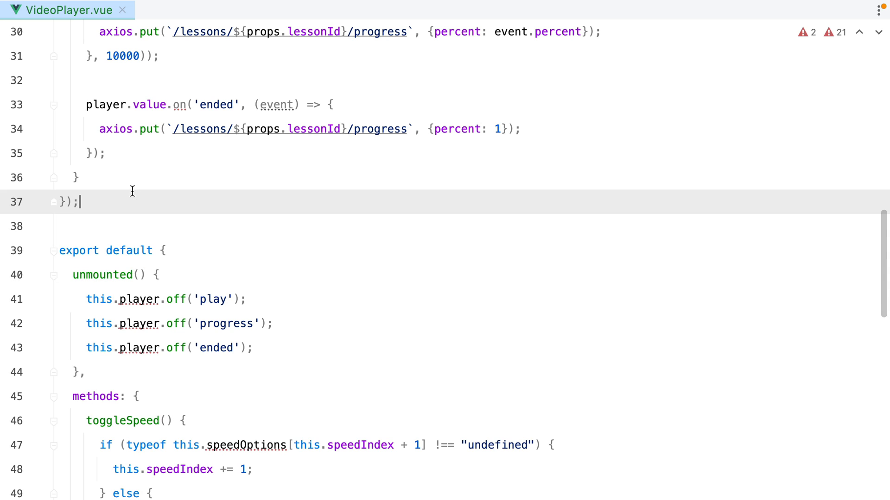
Step: Add onUnmounted calling player.value off() for play, progress and ended; delete unmounted()
text(i)
text(onUnmounted(()
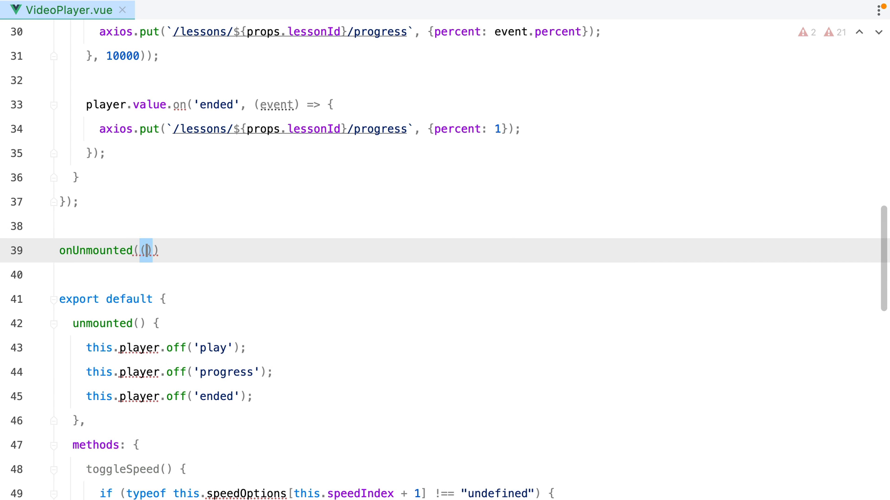
text(() => {)
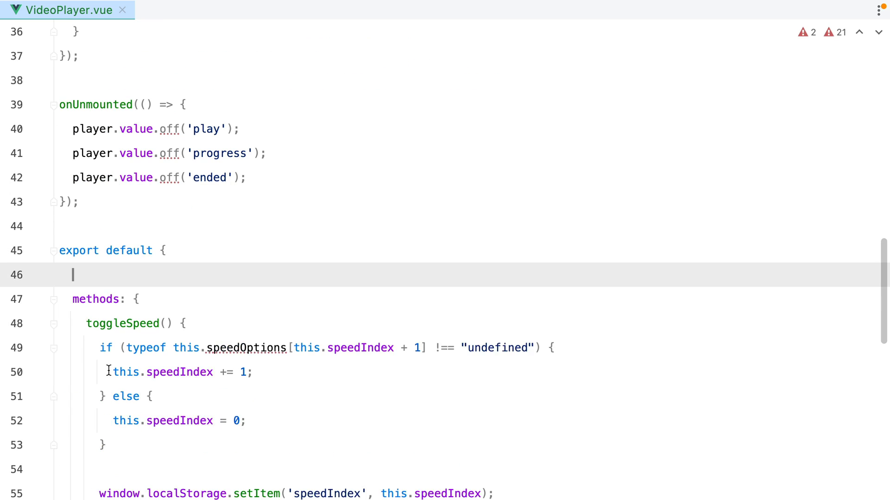
Step: Make toggleSpeed a top-level function using speedOptions, speedIndex, player and currentSpeed .value
key(Backspace)
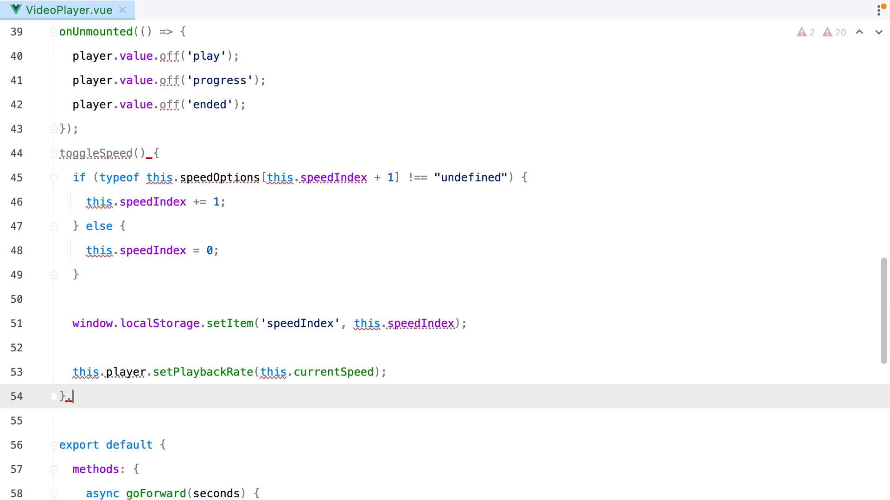
text(function)
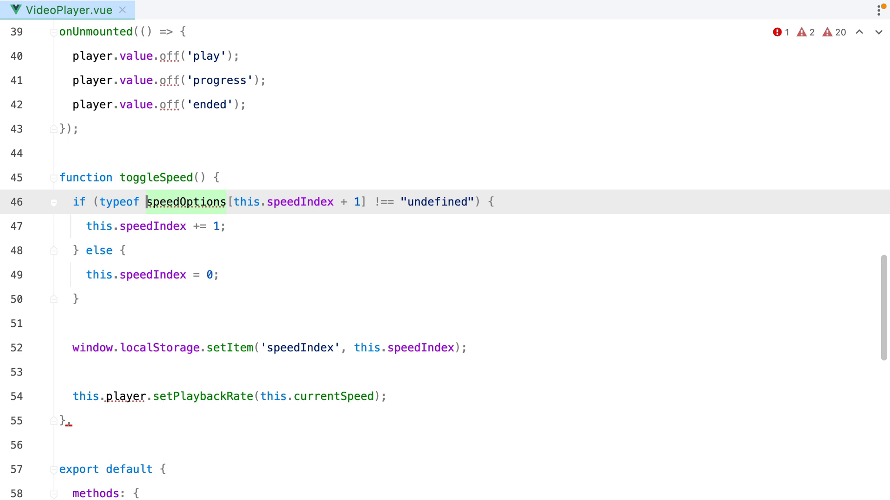
text(.value)
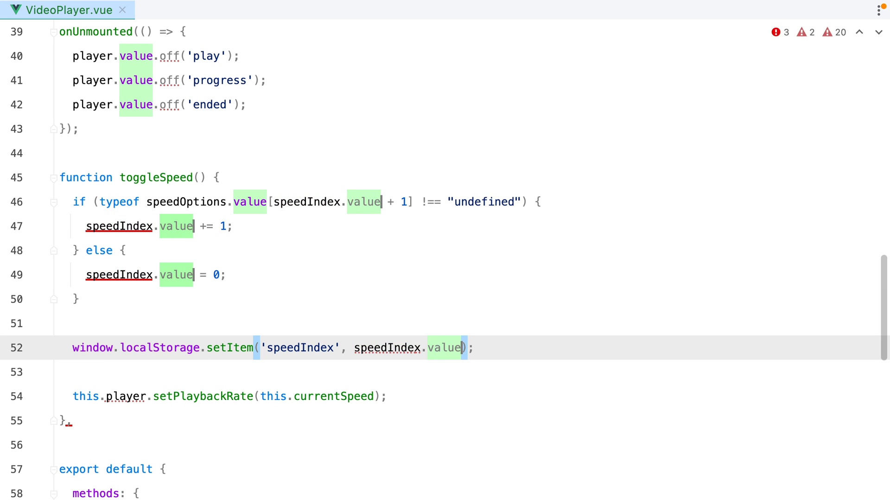
click(153, 396)
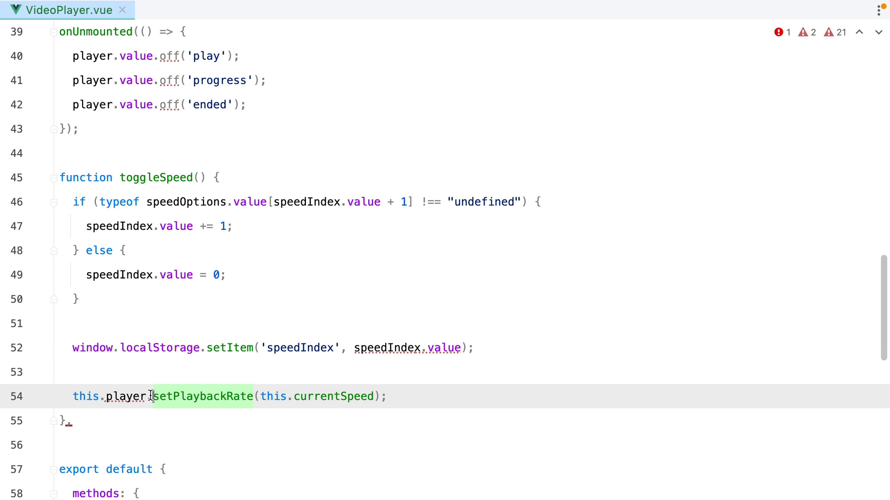
text(player.value)
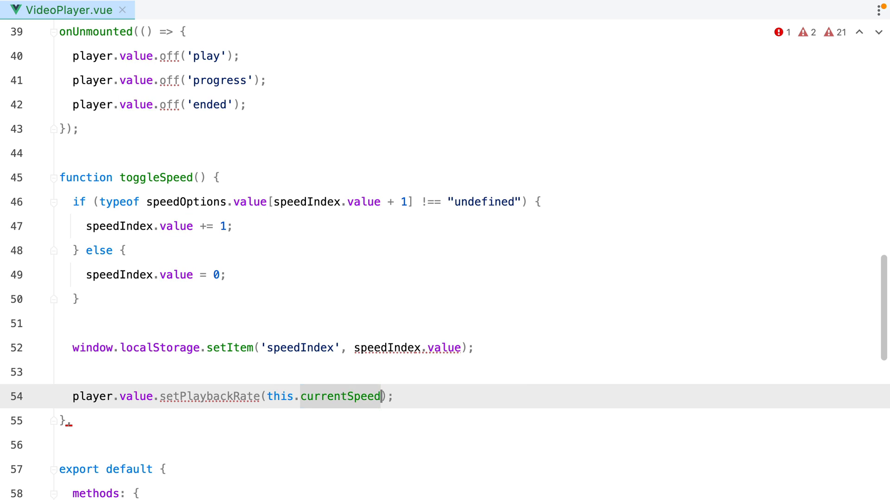
text(currentSpeed.value)
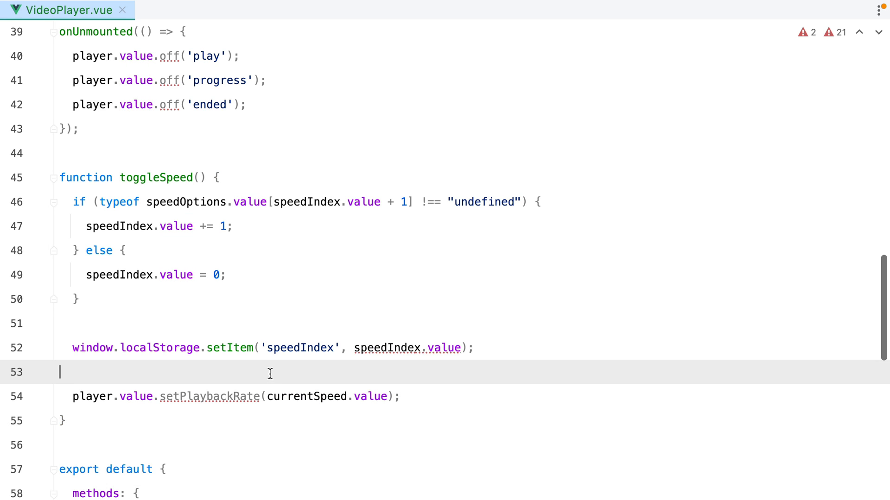
Step: Turn goForward and goBack into async functions on player.value and delete export default
scroll(down, 3)
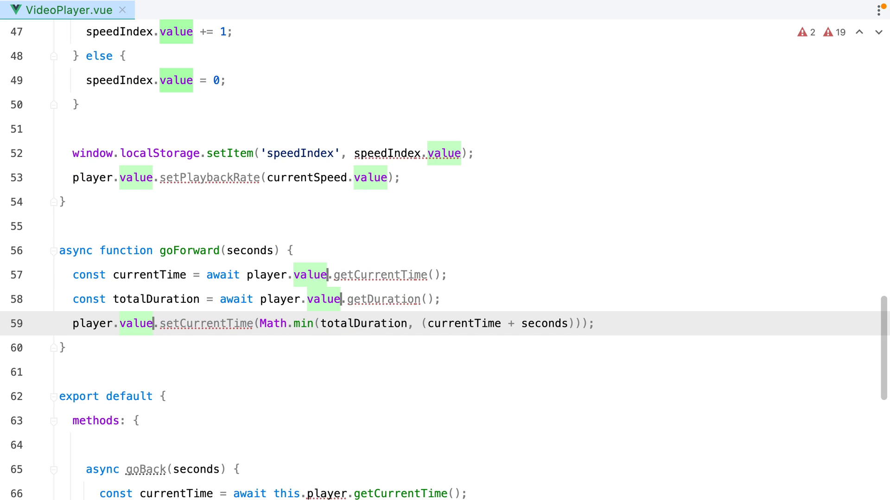
scroll(down, 3)
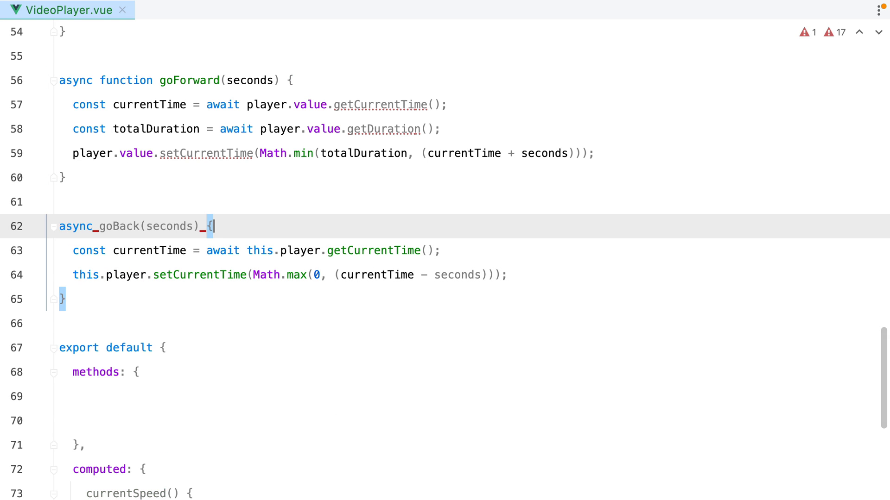
text(function)
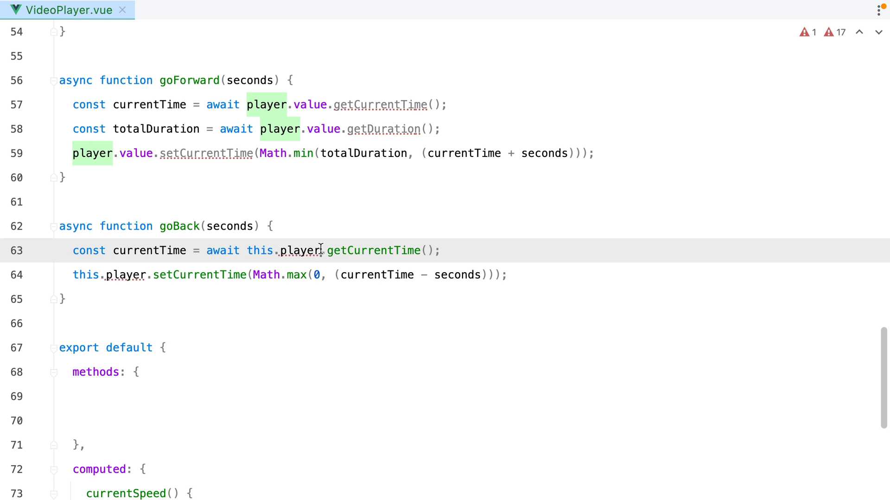
text(pla)
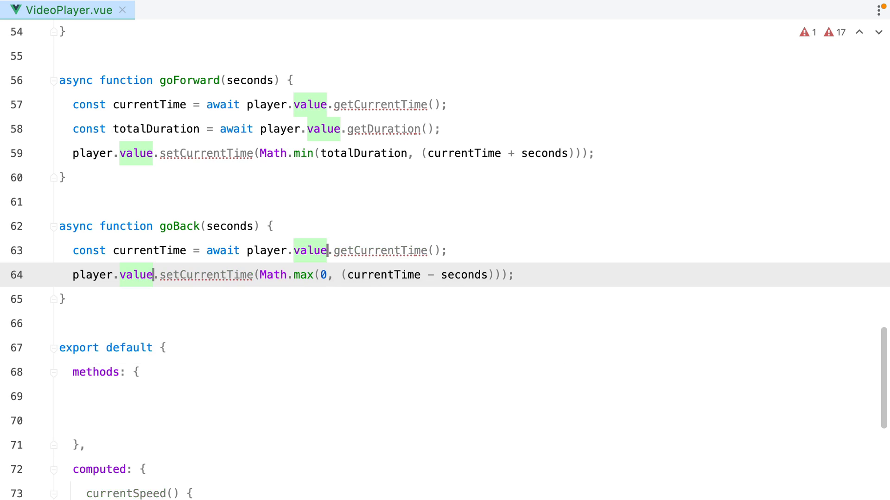
scroll(down, 3)
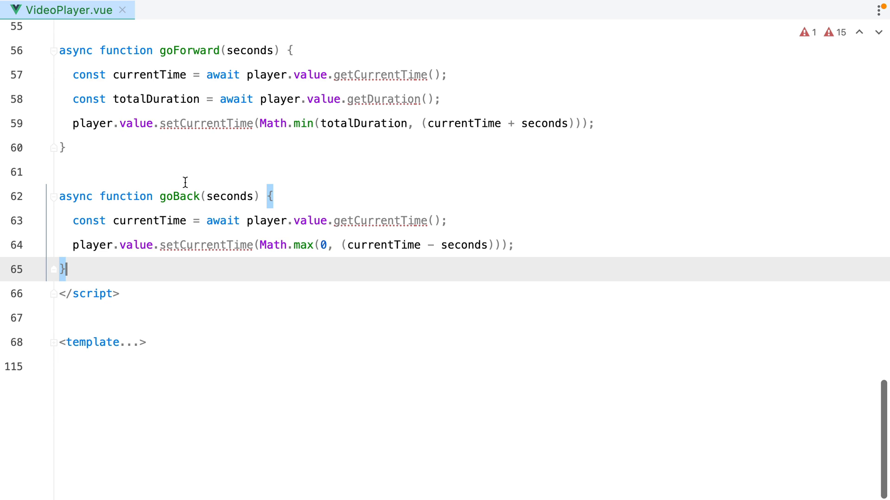
scroll(up, 3)
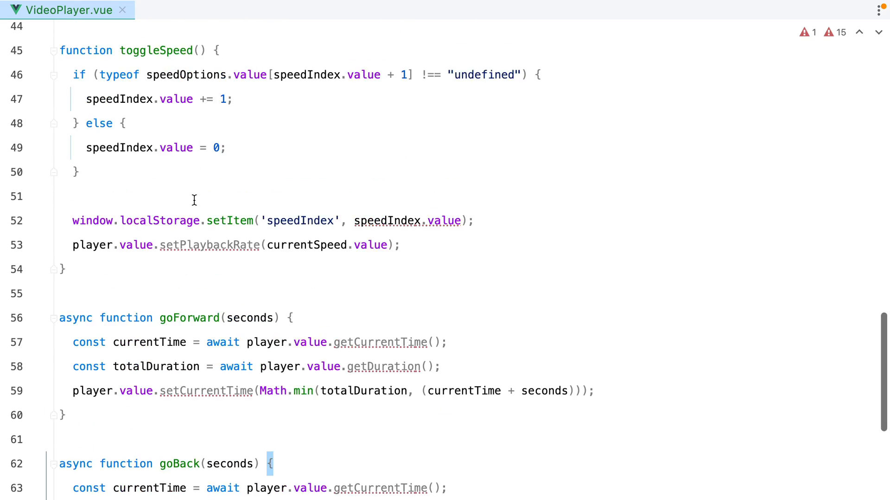
scroll(up, 3)
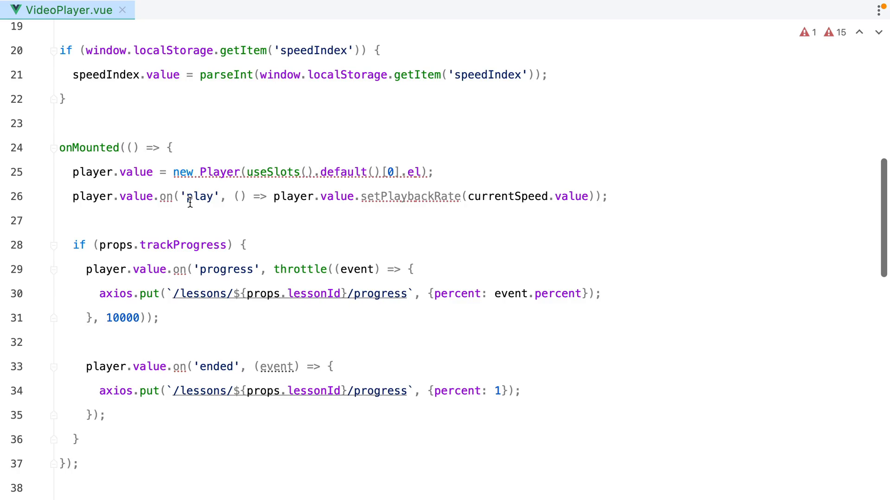
scroll(up, 3)
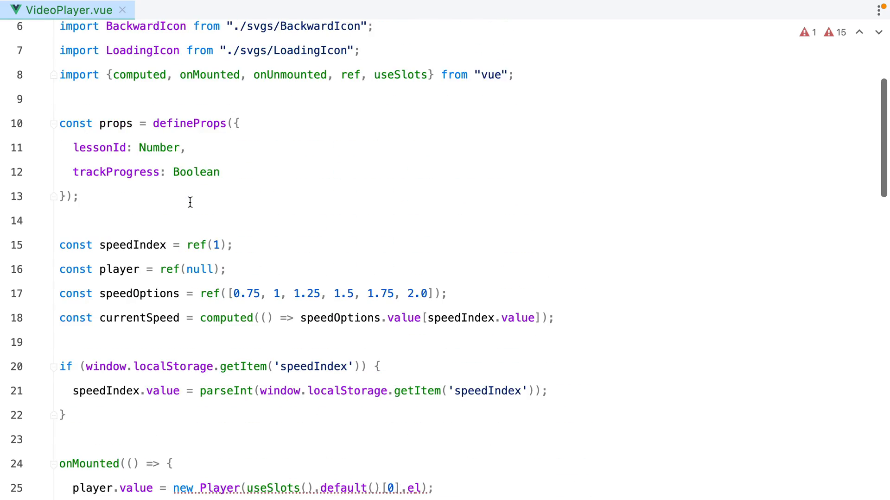
scroll(up, 3)
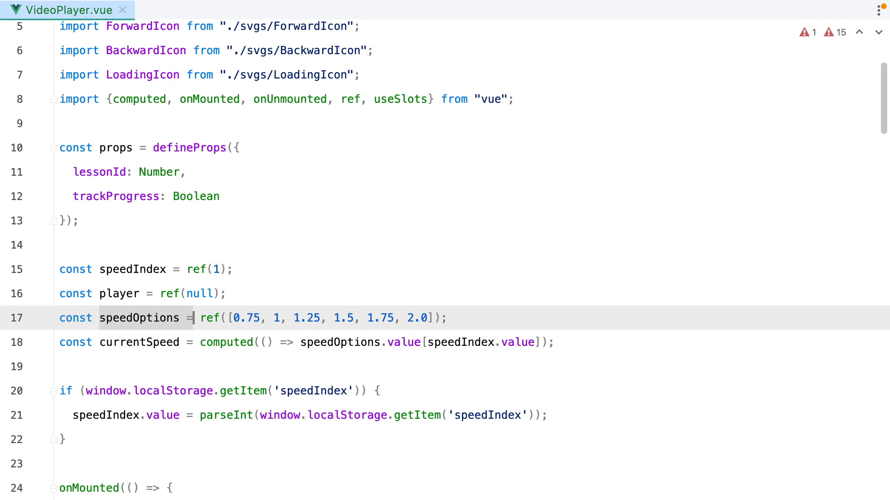
mouse_move(169, 313)
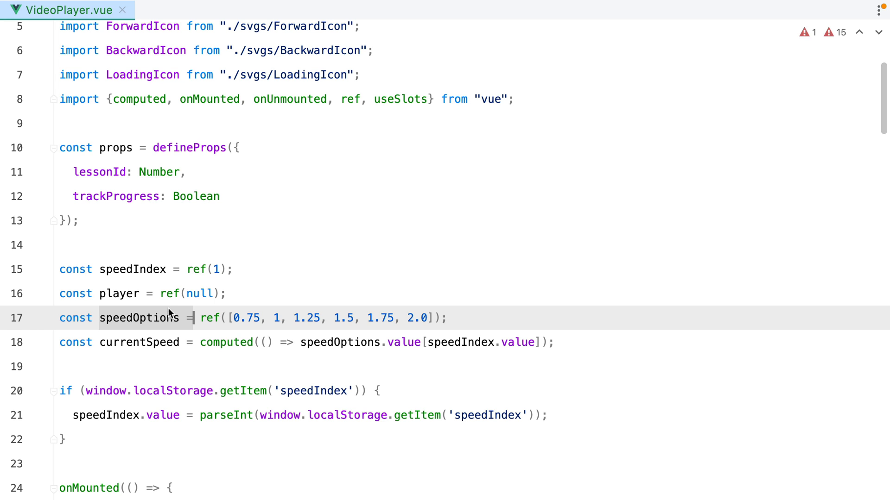
scroll(down, 3)
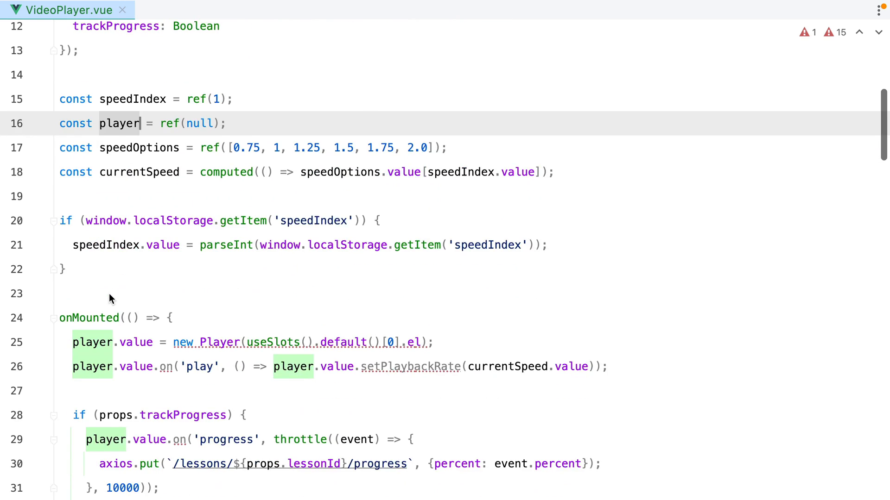
scroll(down, 3)
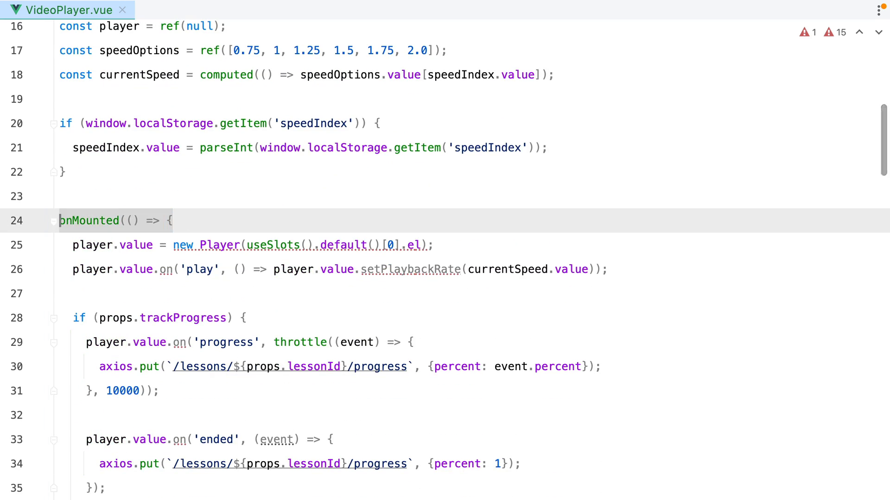
click(233, 244)
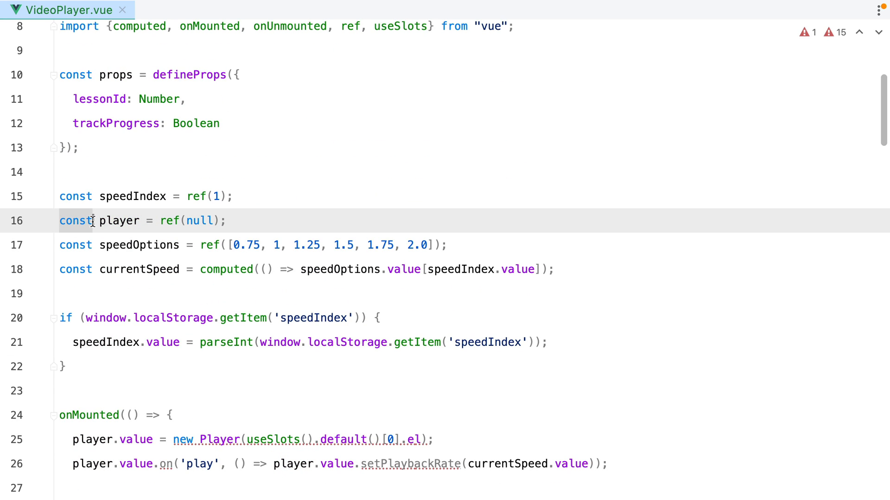
Step: Declare 'let player = null', unwrap speedOptions from ref(), and remove their .value suffixes
text(let)
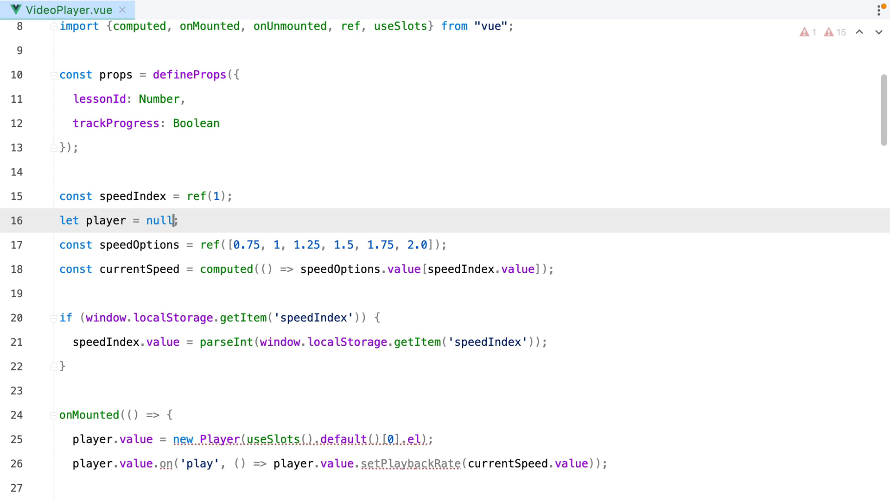
click(209, 245)
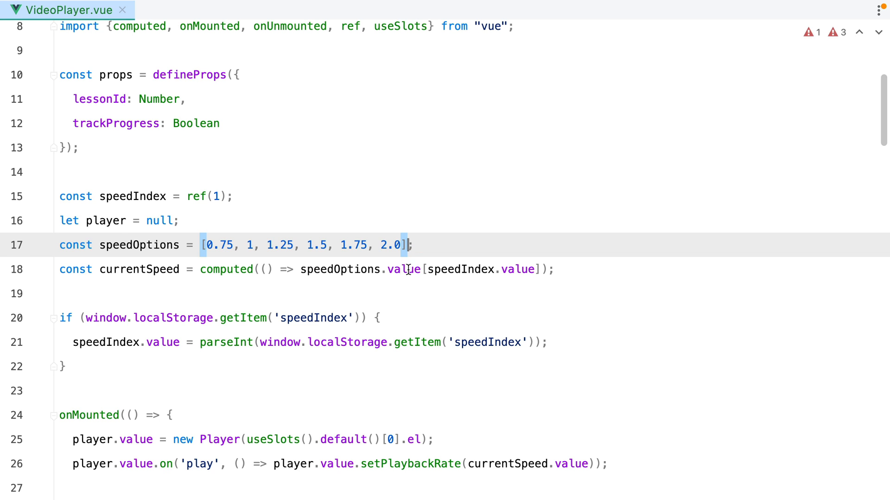
scroll(down, 3)
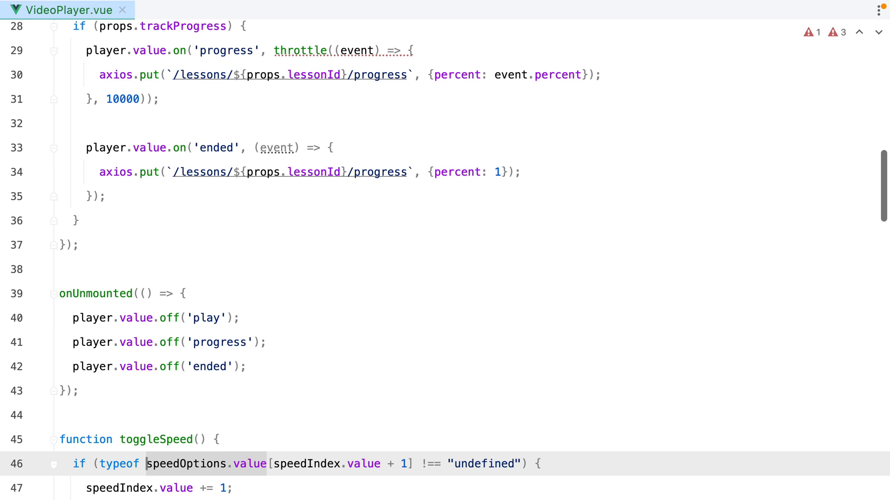
text(spe)
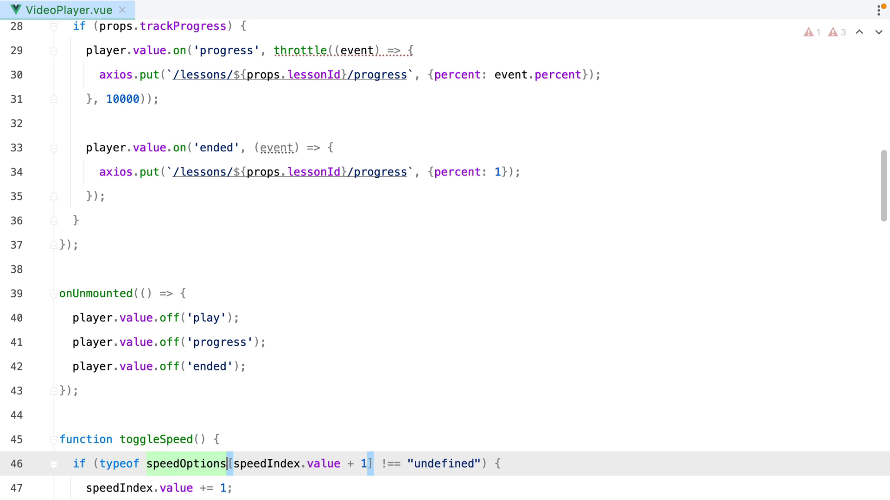
scroll(up, 3)
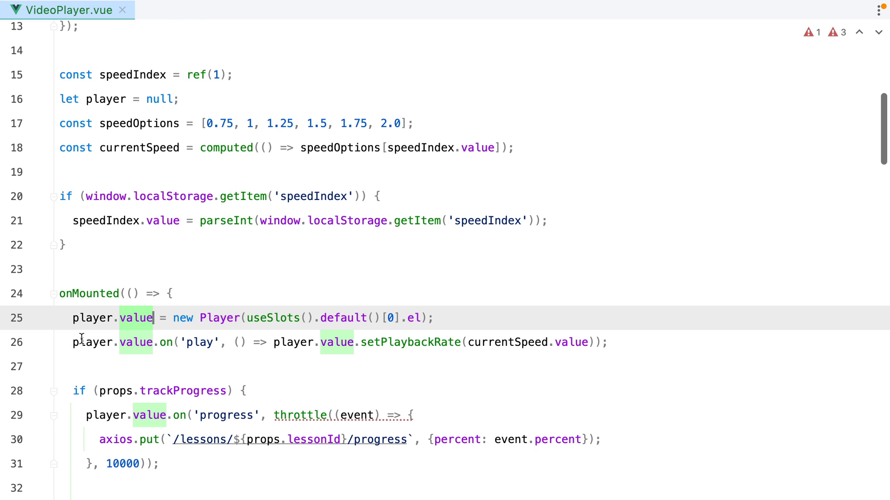
scroll(down, 3)
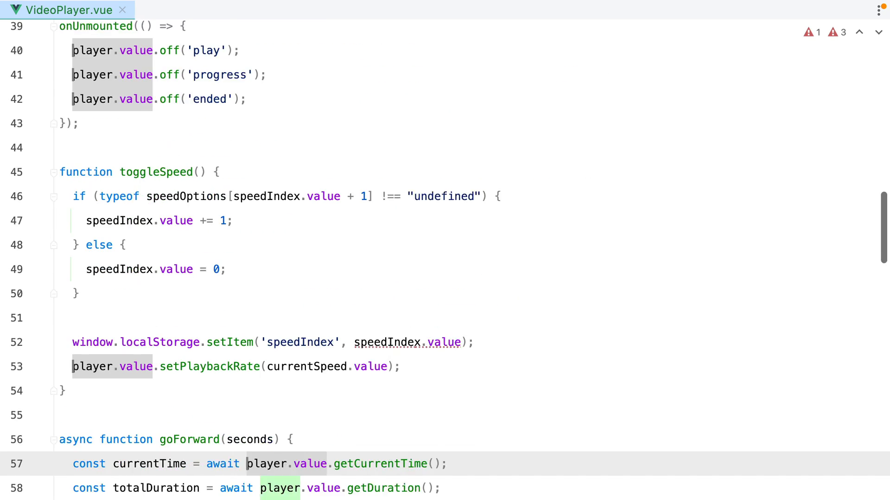
scroll(down, 3)
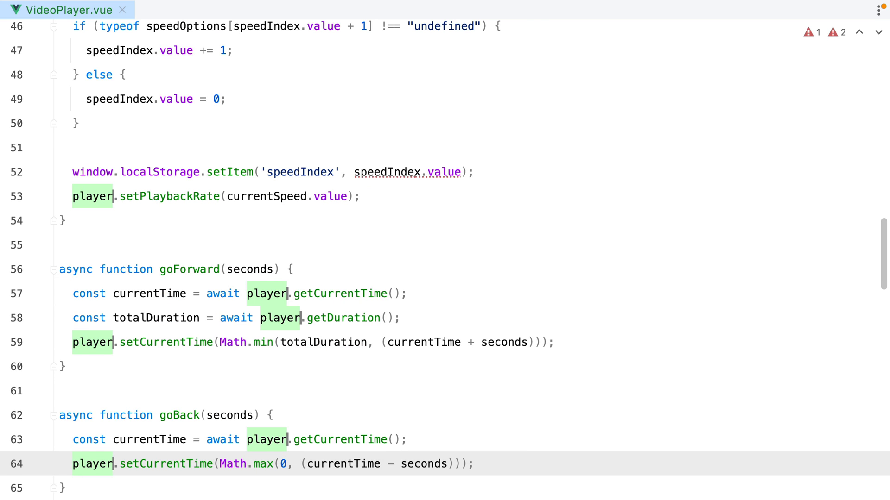
scroll(up, 3)
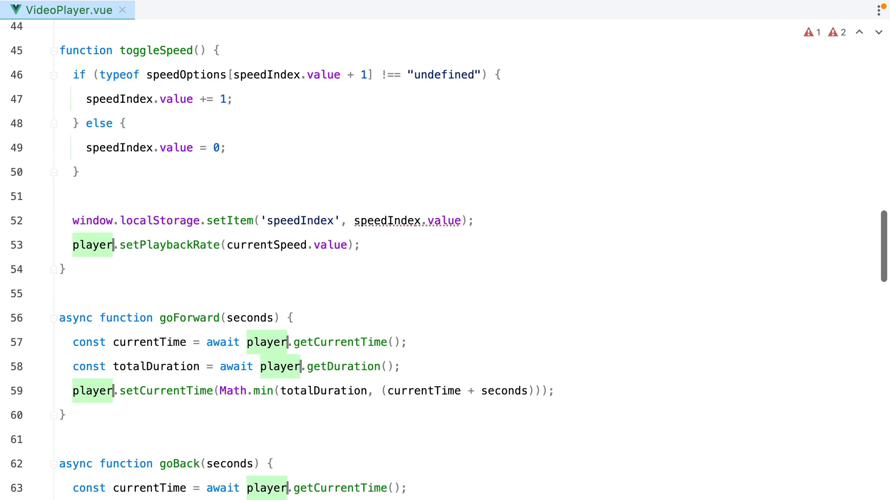
Step: Insert updateProgress(event.percent); into the progress handler callback
scroll(up, 3)
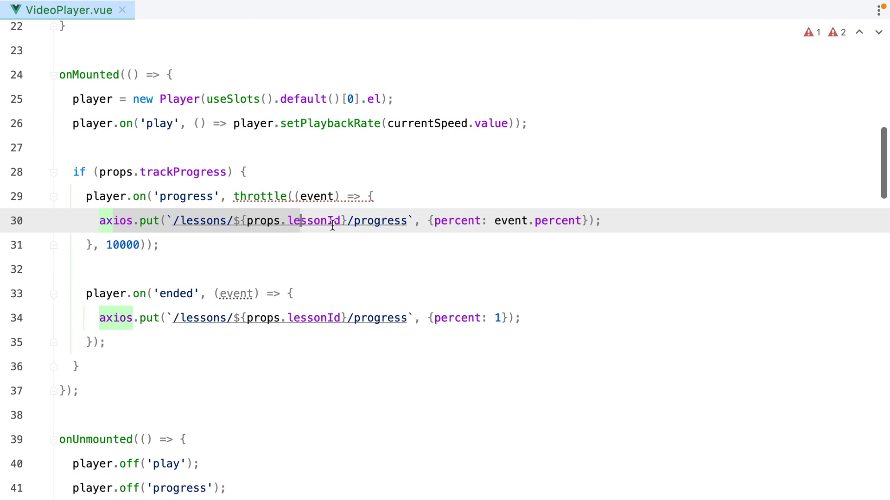
scroll(up, 3)
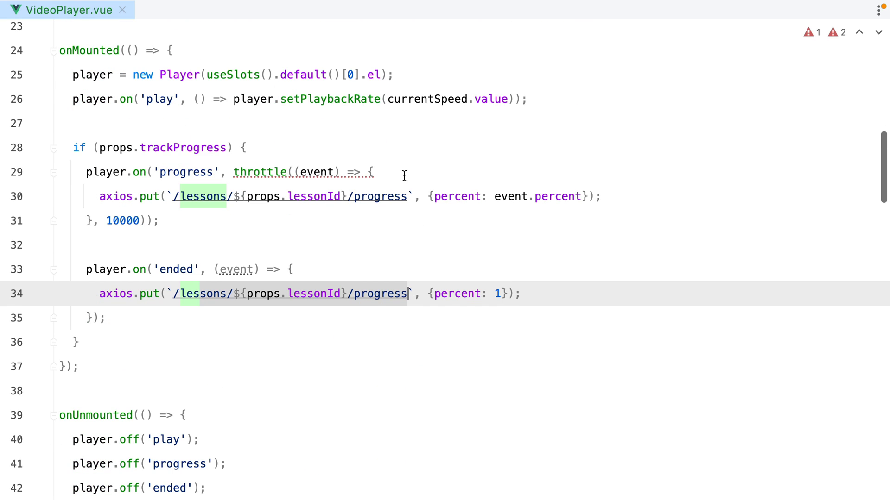
click(372, 172)
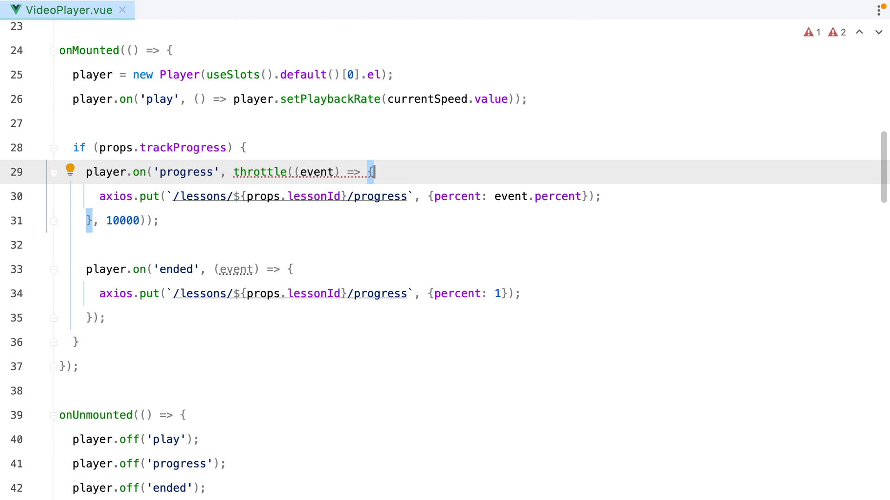
text(updateP)
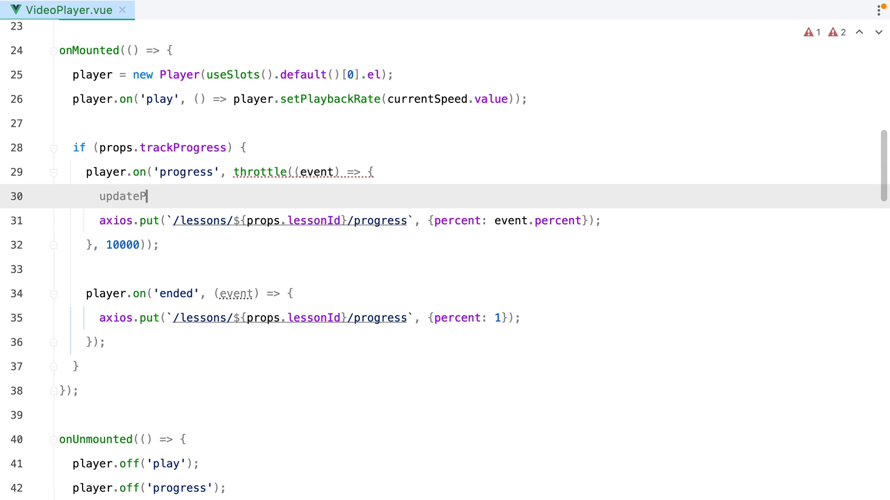
text(rogress(e)
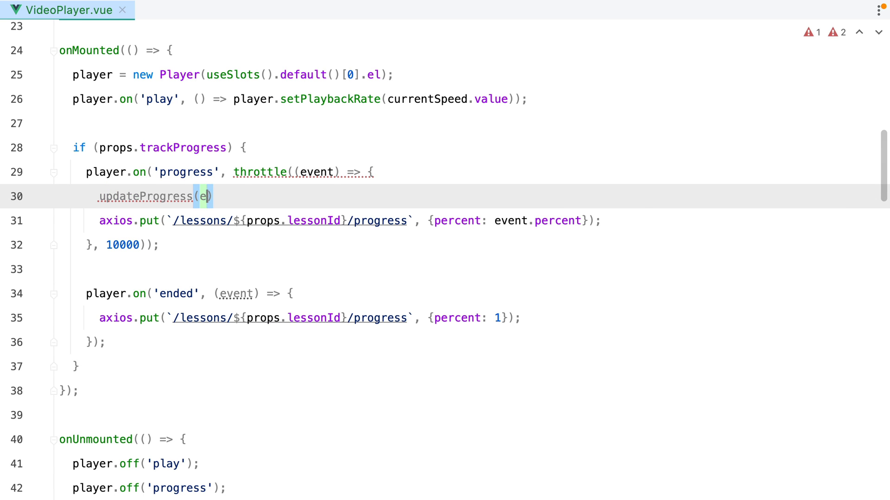
text(vent.percent);)
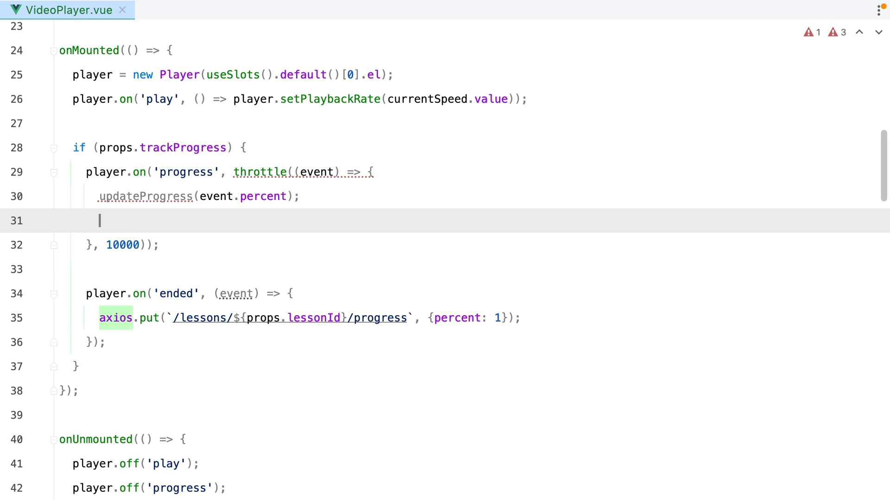
Step: Write an updateProgress(percent) function that returns the axios progress request
scroll(down, 3)
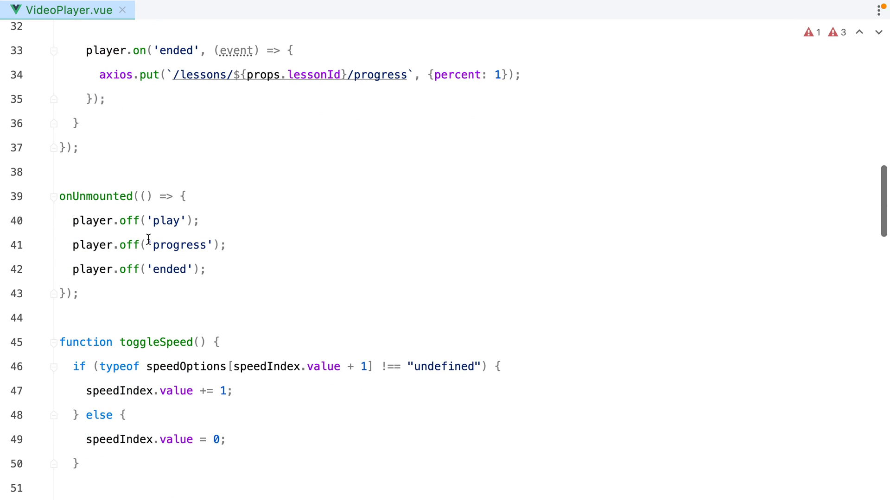
text(function)
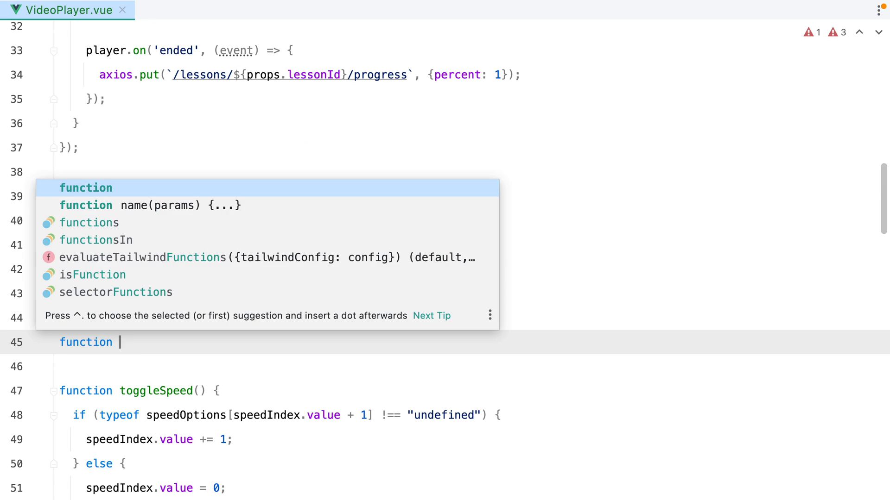
text(updatePr)
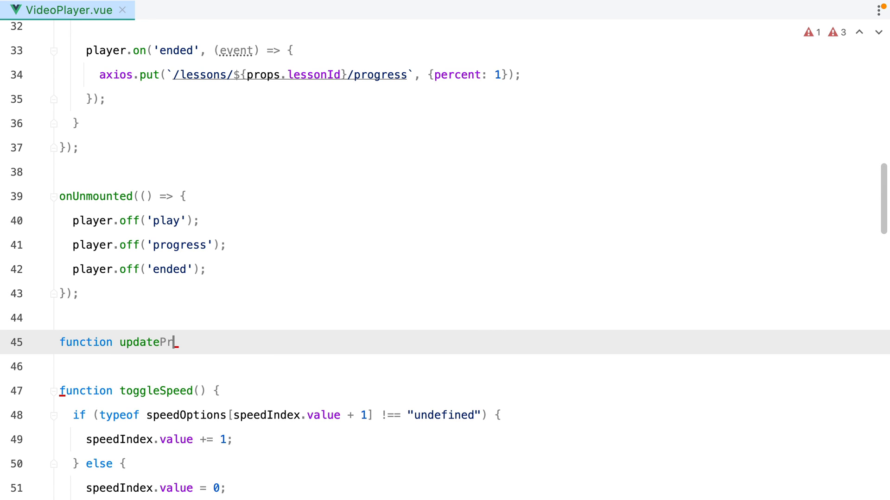
text(ogress(percent))
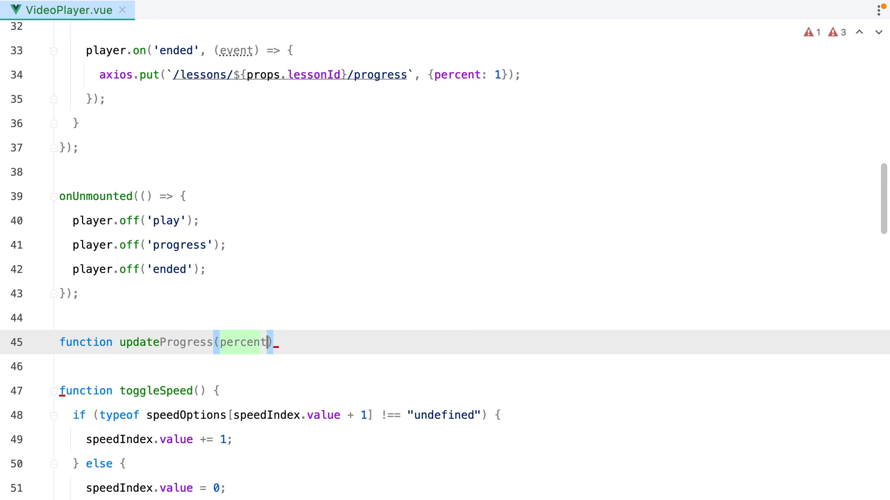
text(return axios.put(`/lessons/${props.lessonId}/progress`, {percent: event.percent});)
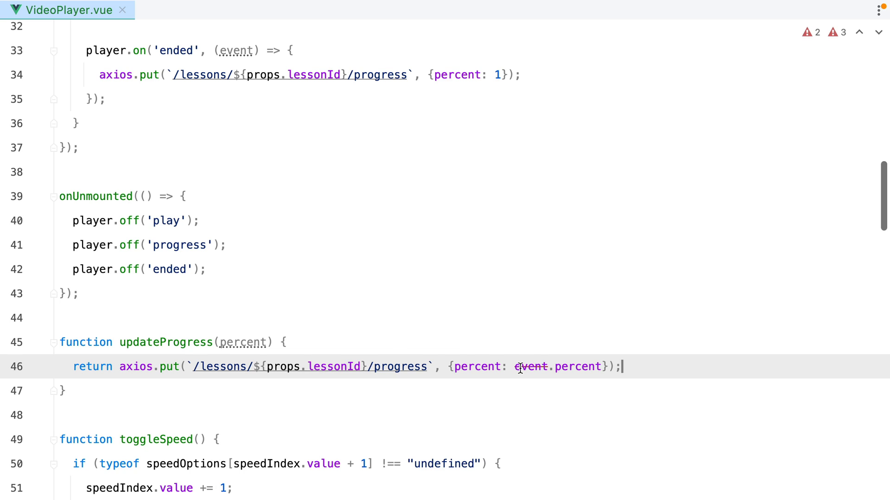
double_click(576, 366)
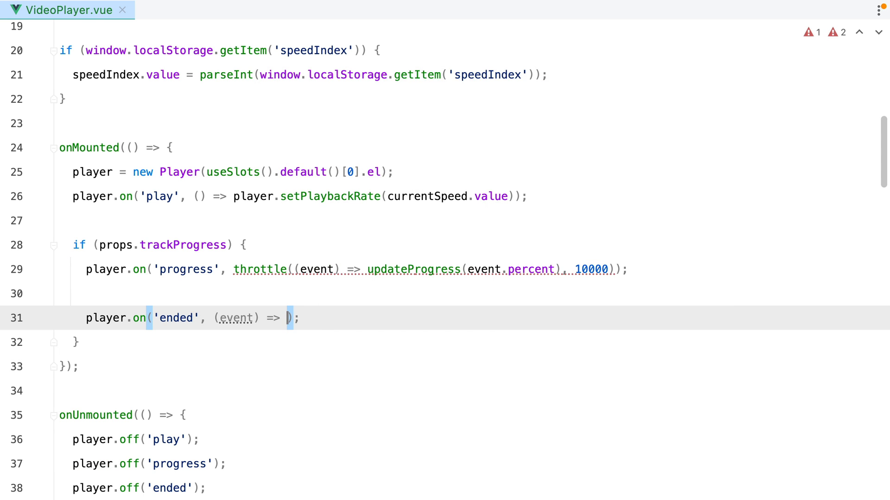
Step: Make the ended listener call updateProgress(1) and remove the blank line above it
text(updateProgress())
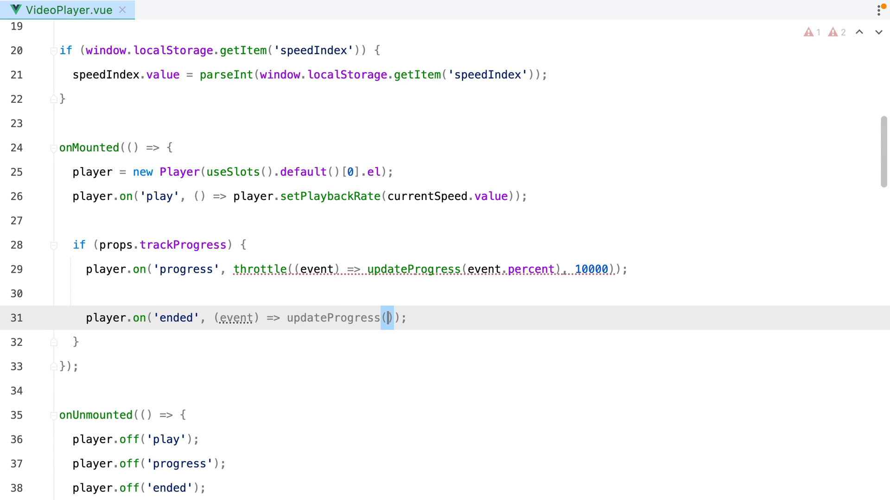
text(1)
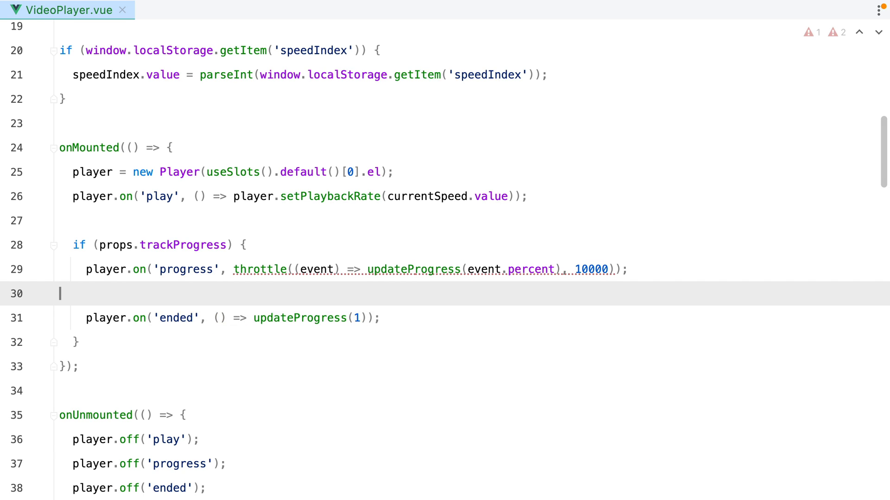
key(Backspace)
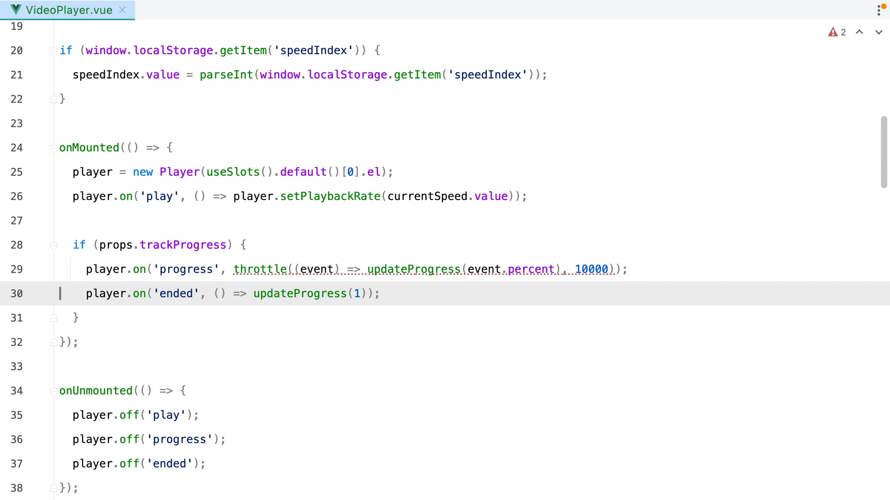